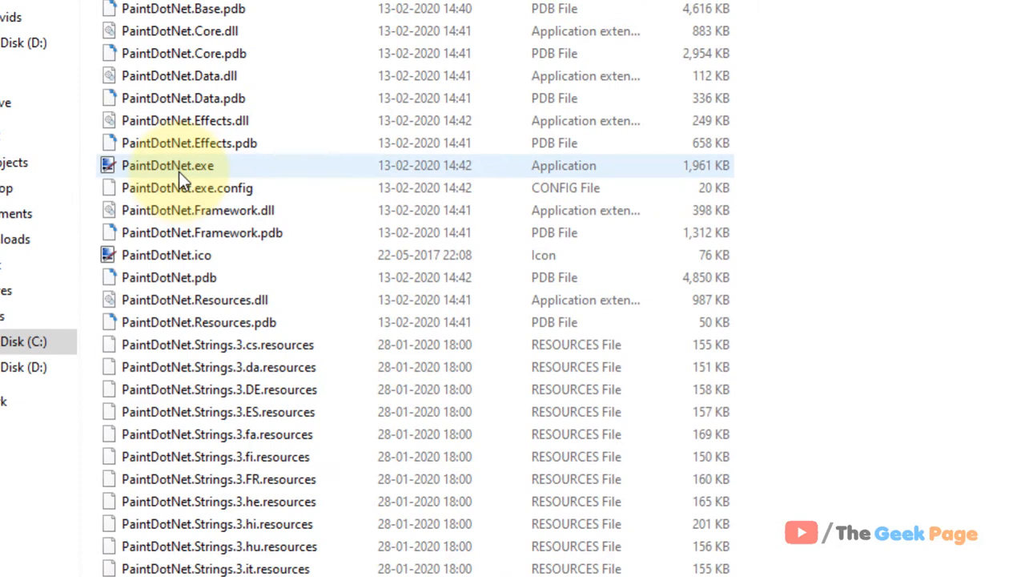
pyautogui.moveTo(181, 178)
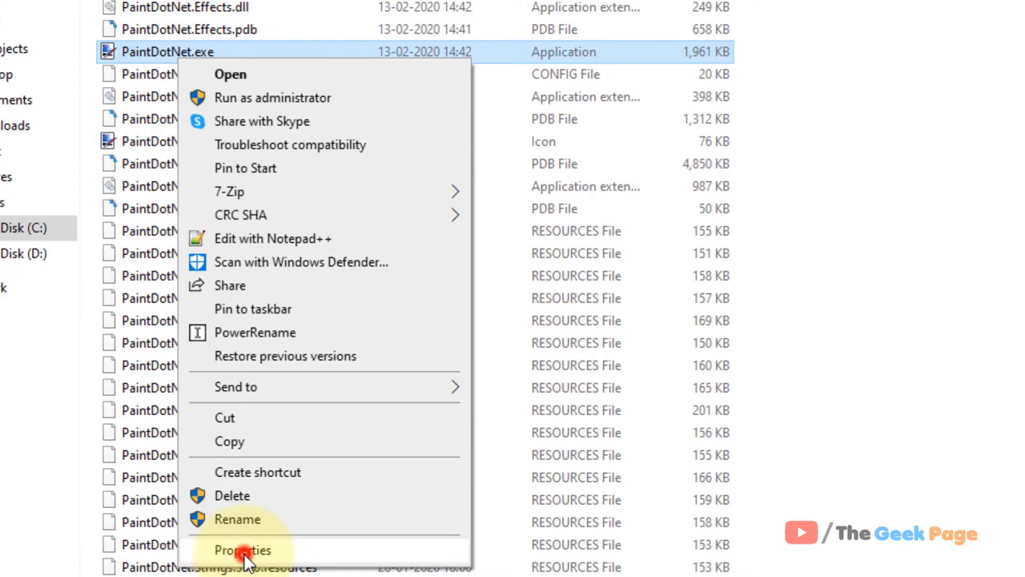
# Step: Run PaintDotNet.exe in Windows 8 compatibility mode via its Properties, then close the window
pyautogui.click(243, 550)
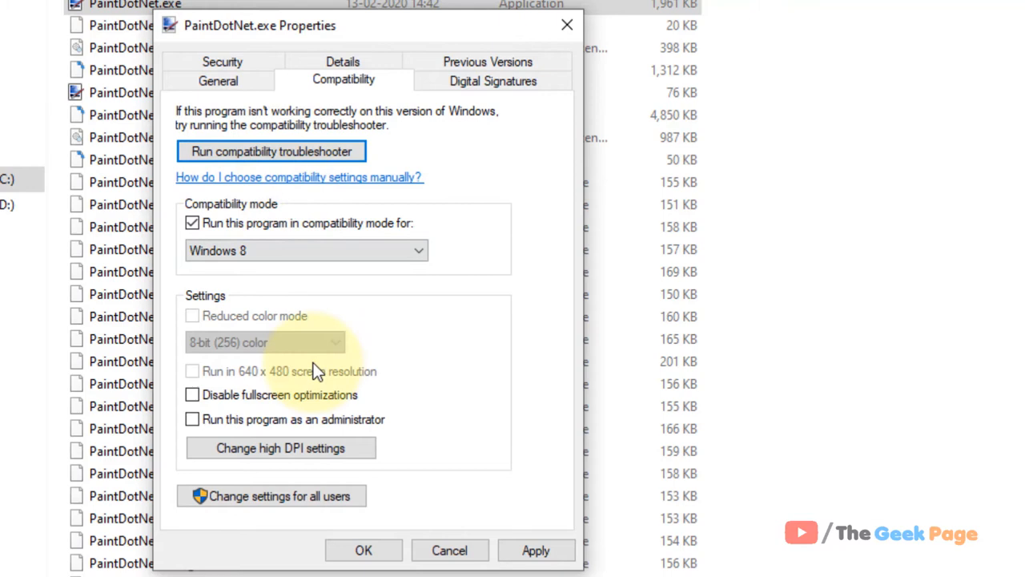
pyautogui.moveTo(565, 27)
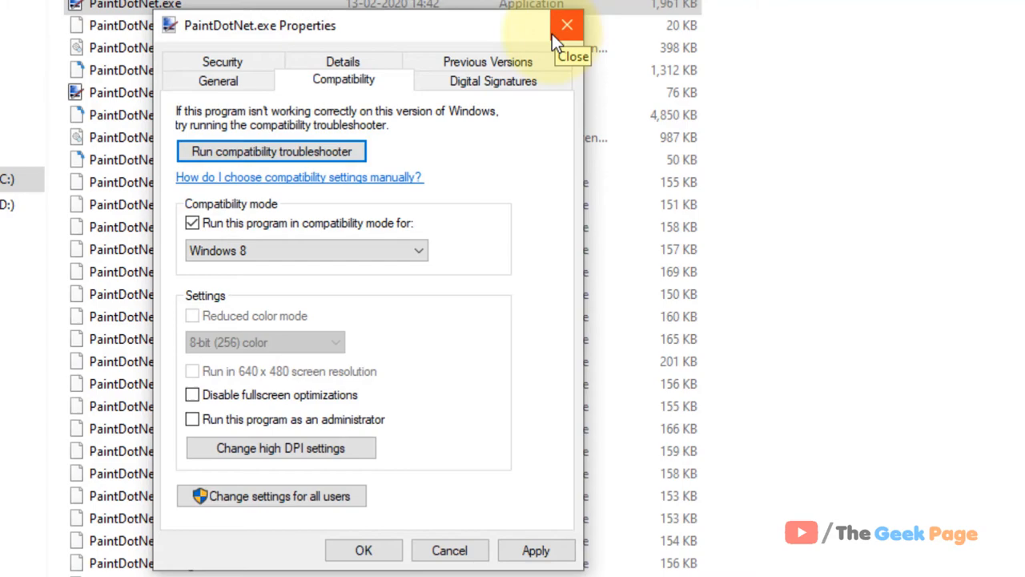
pyautogui.click(563, 25)
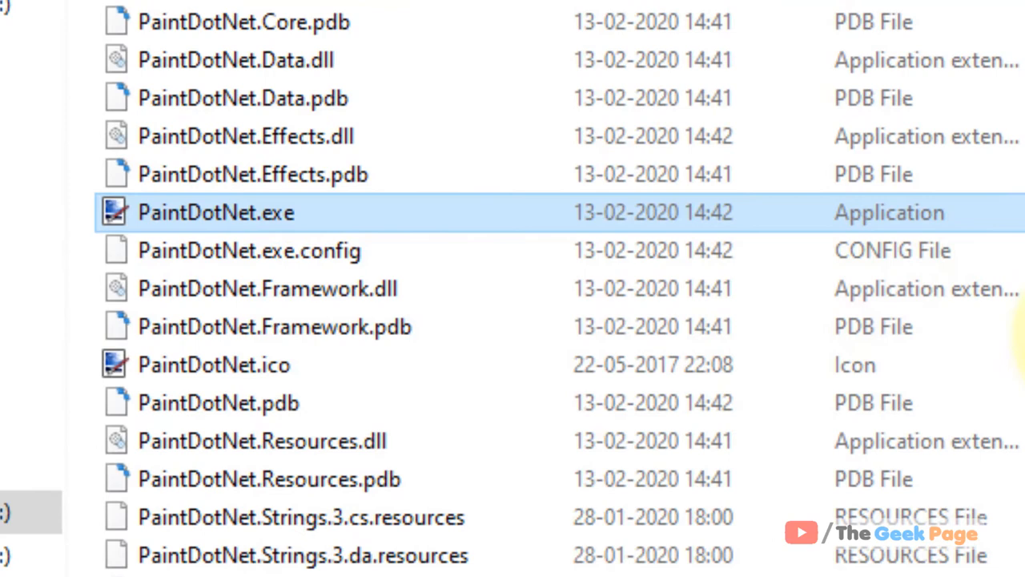